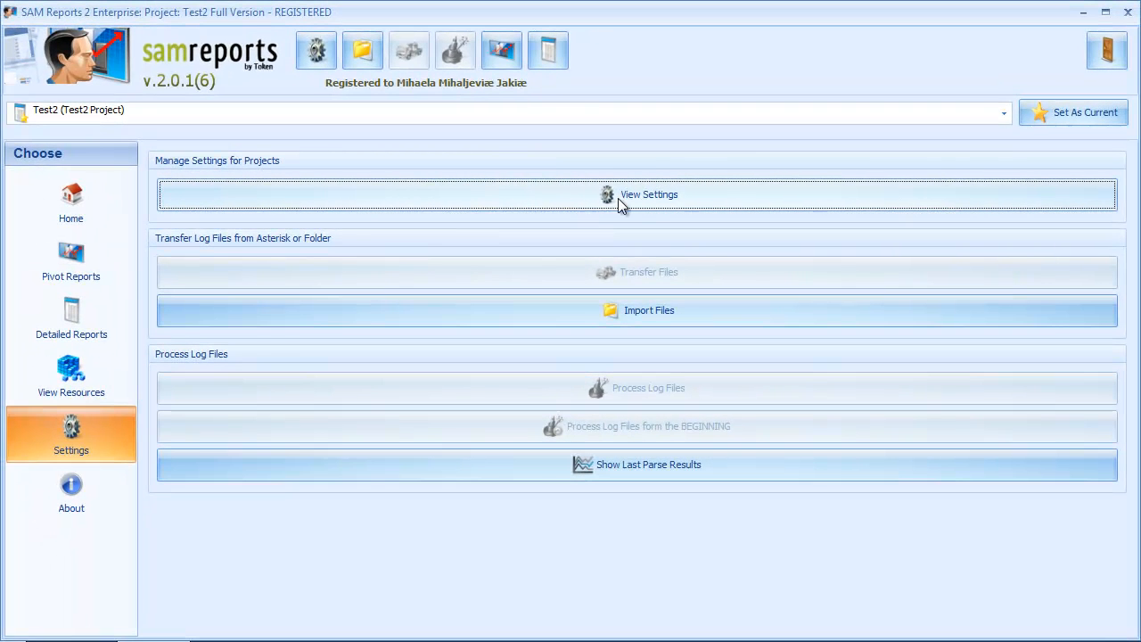
View the project settings, where a new project Project_7 is added to the list.
left_click(648, 194)
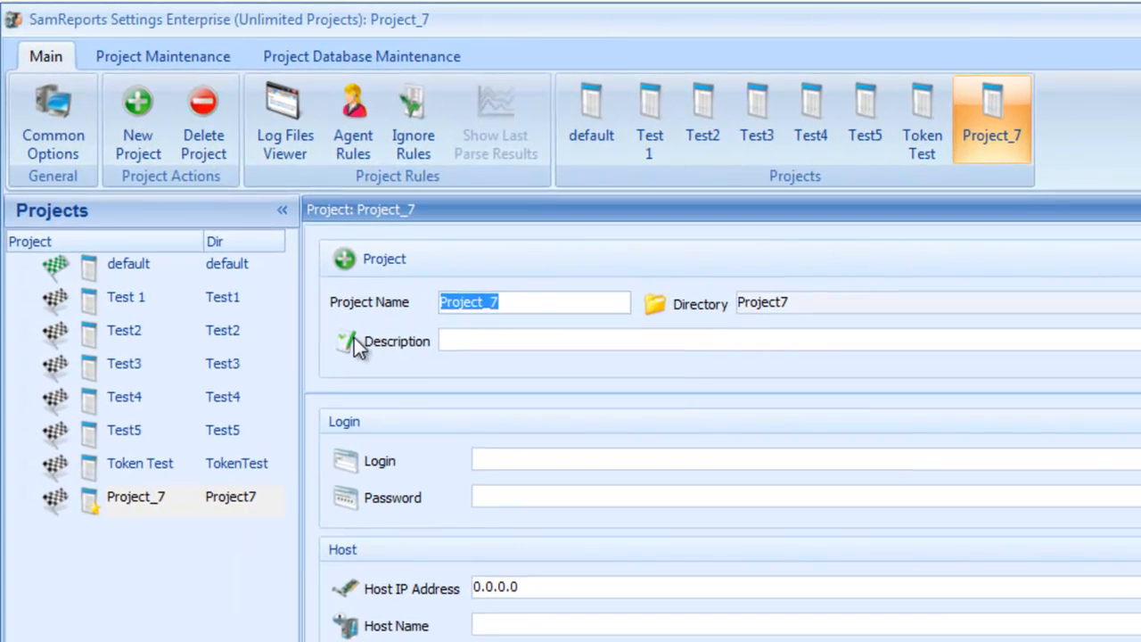
Name the project Test 7, enter a description and select the host IP address to replace.
type("Test 7")
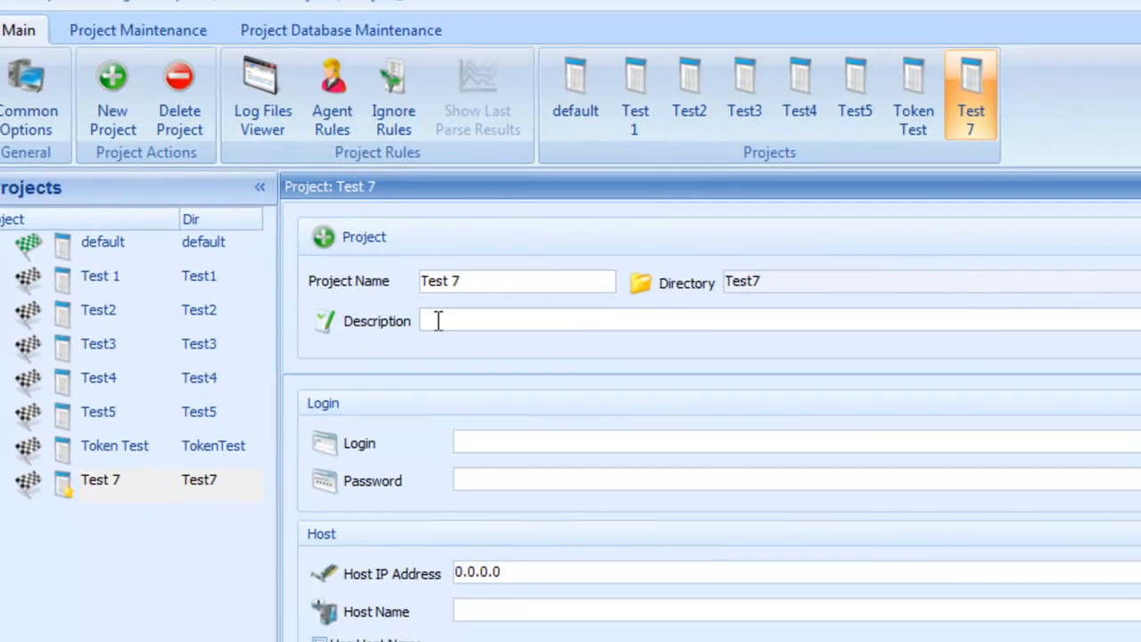
type("ffffffffffffff")
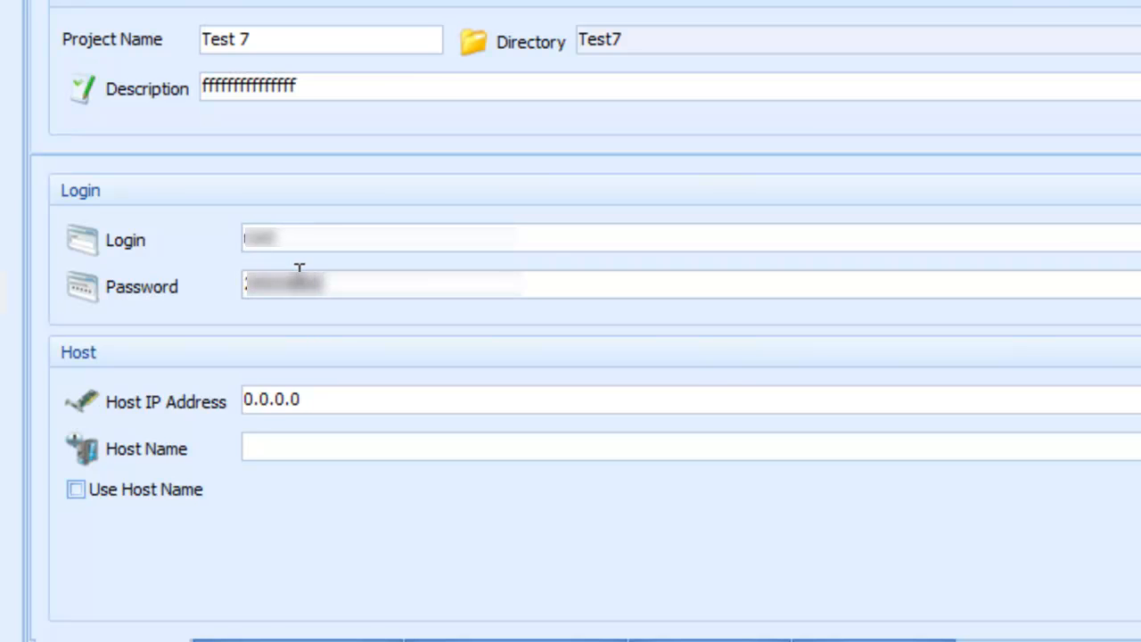
triple_click(271, 398)
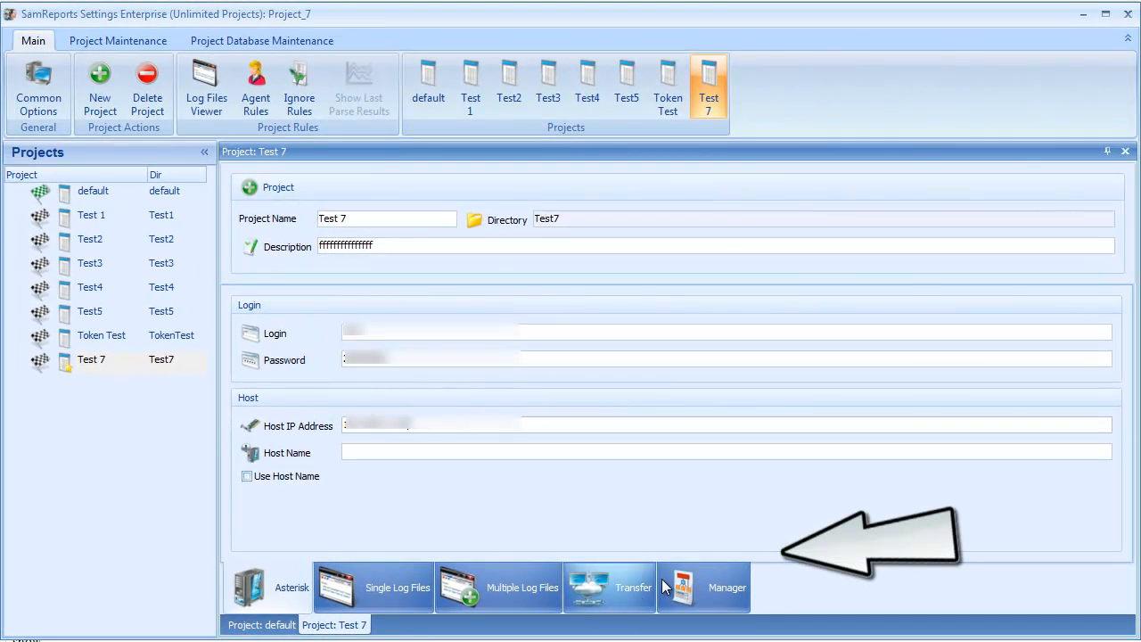
Review the Manager tab codes and prefixes, then return Home with Test 7 current.
left_click(610, 586)
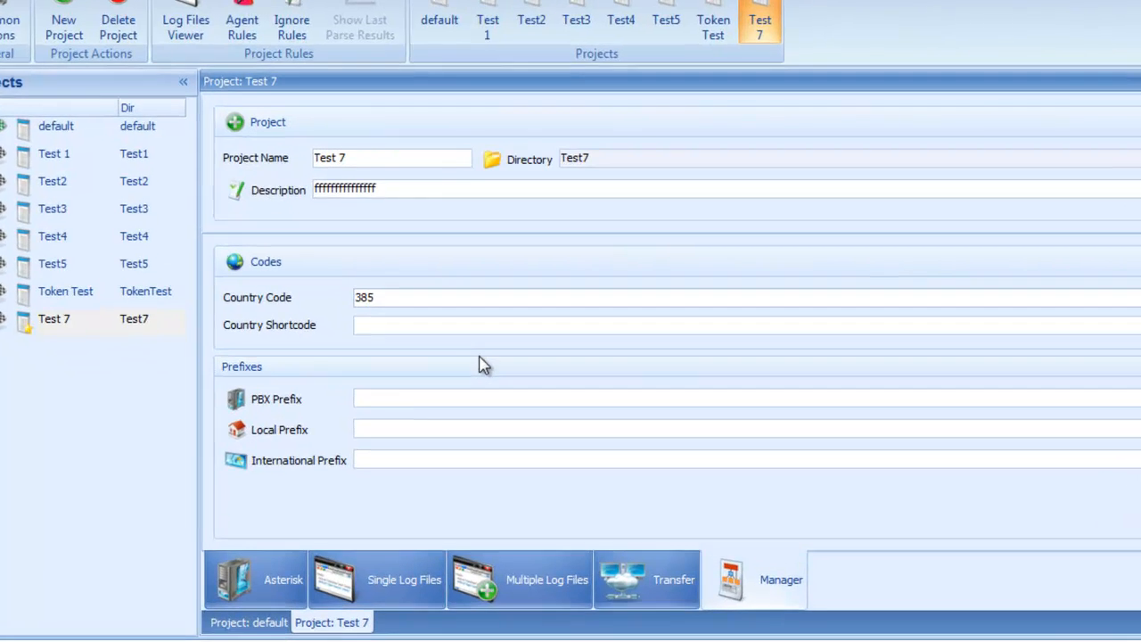
type("h")
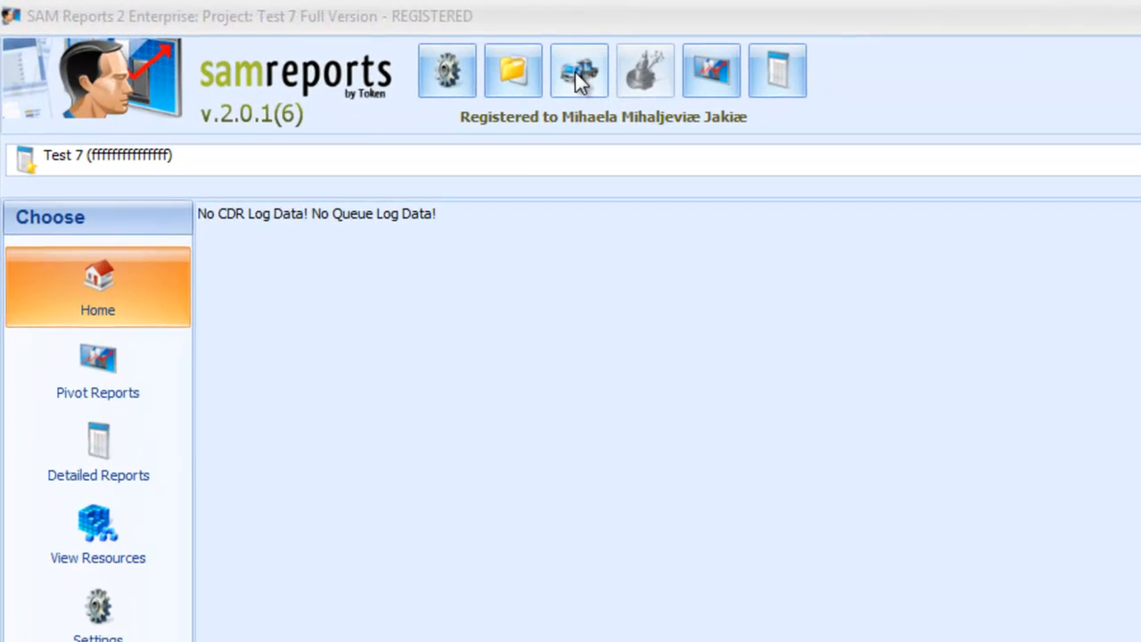
Transfer Test 7's log files from Settings and agree to parse them now.
left_click(577, 70)
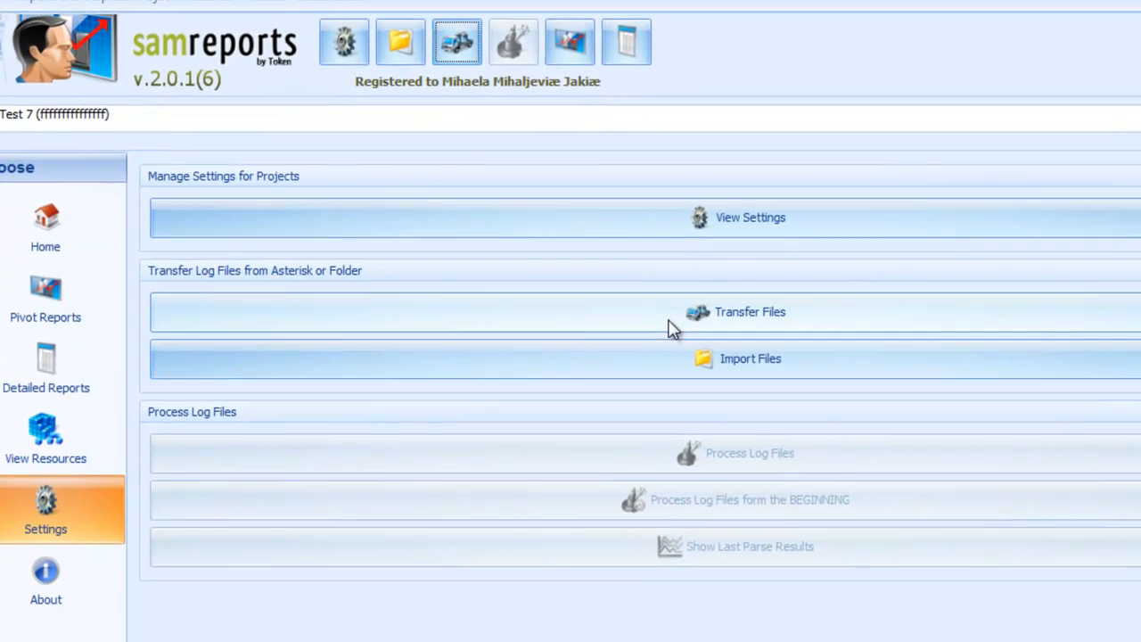
left_click(750, 311)
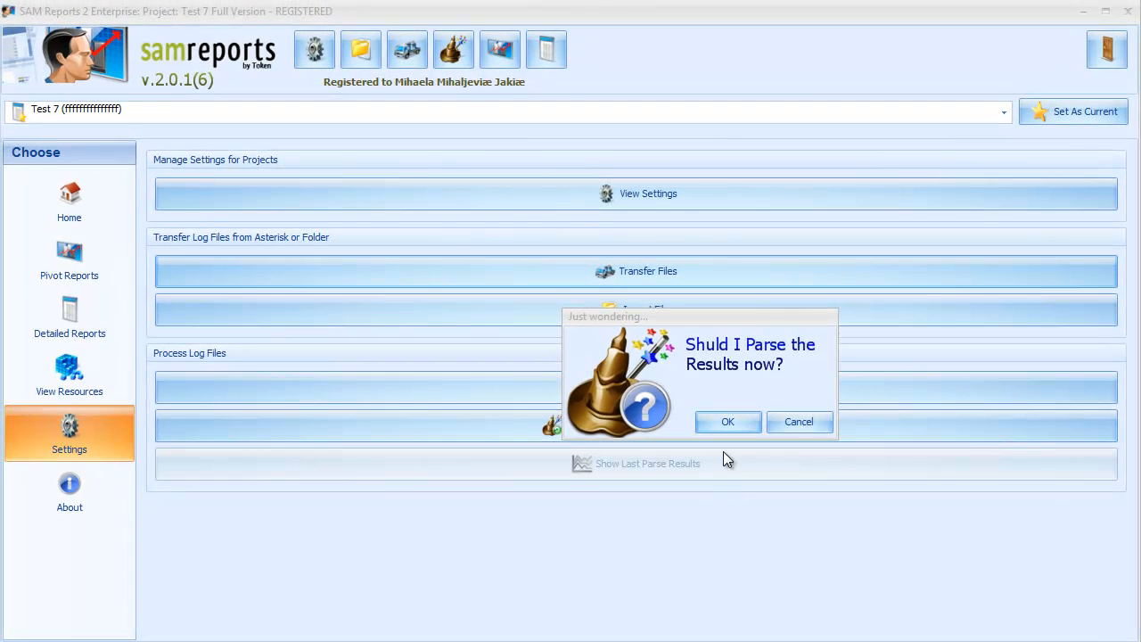
left_click(727, 422)
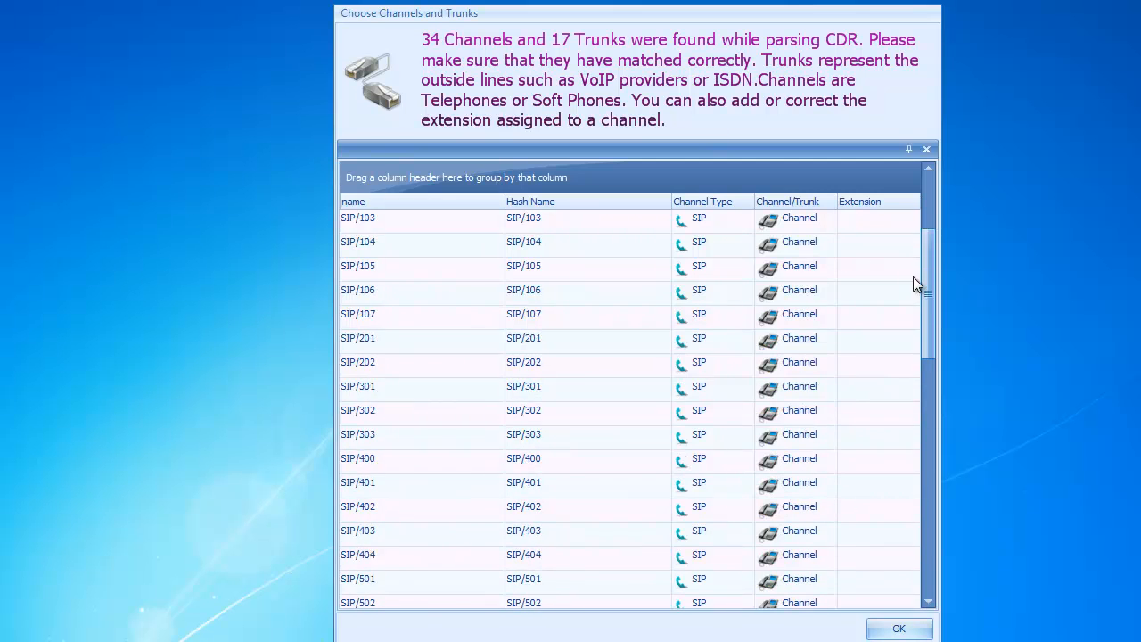
Confirm the detected 34 channels and 17 trunks in the Choose Channels and Trunks list.
scroll("down", 3)
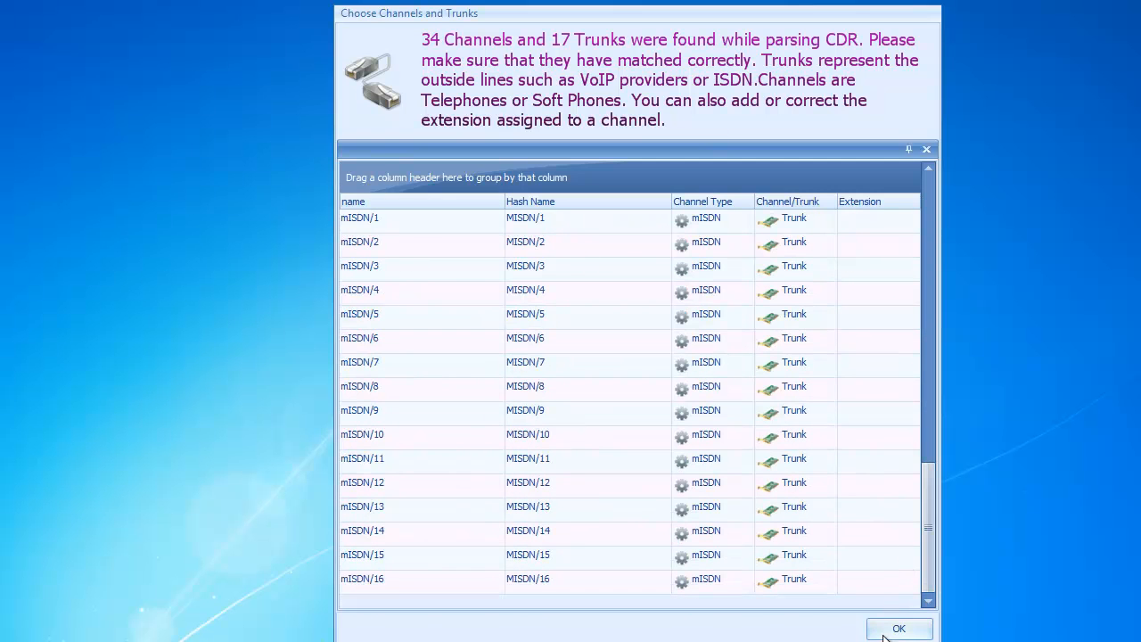
left_click(898, 629)
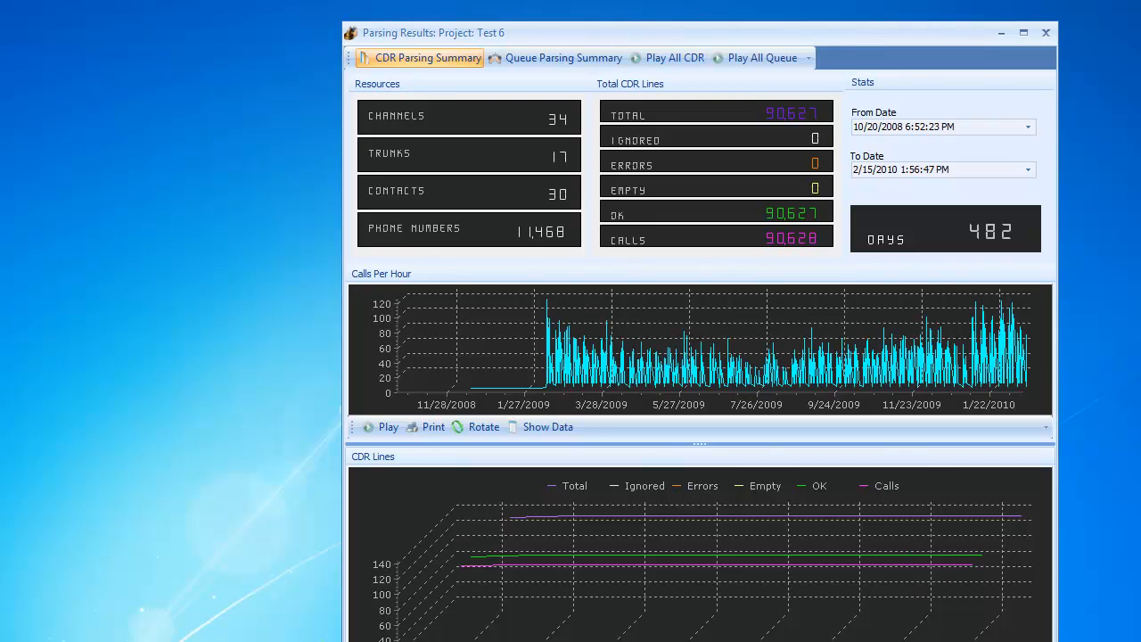
Review the Queue Parsing Summary (83,851 lines, 18 agents), then return to the CDR summary.
left_click(564, 57)
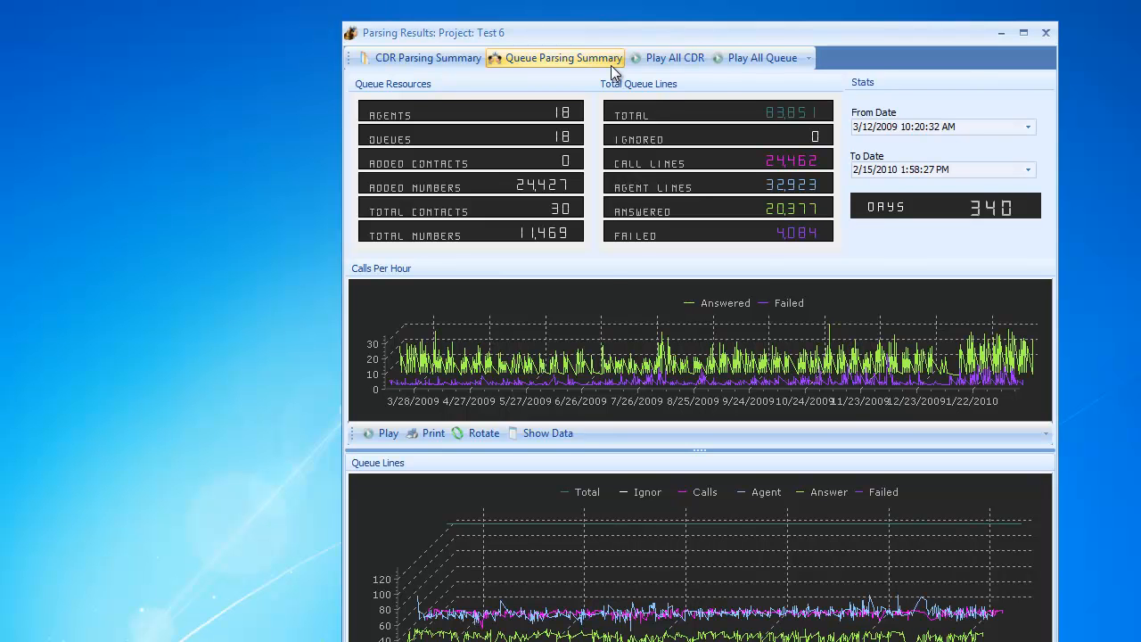
left_click(428, 57)
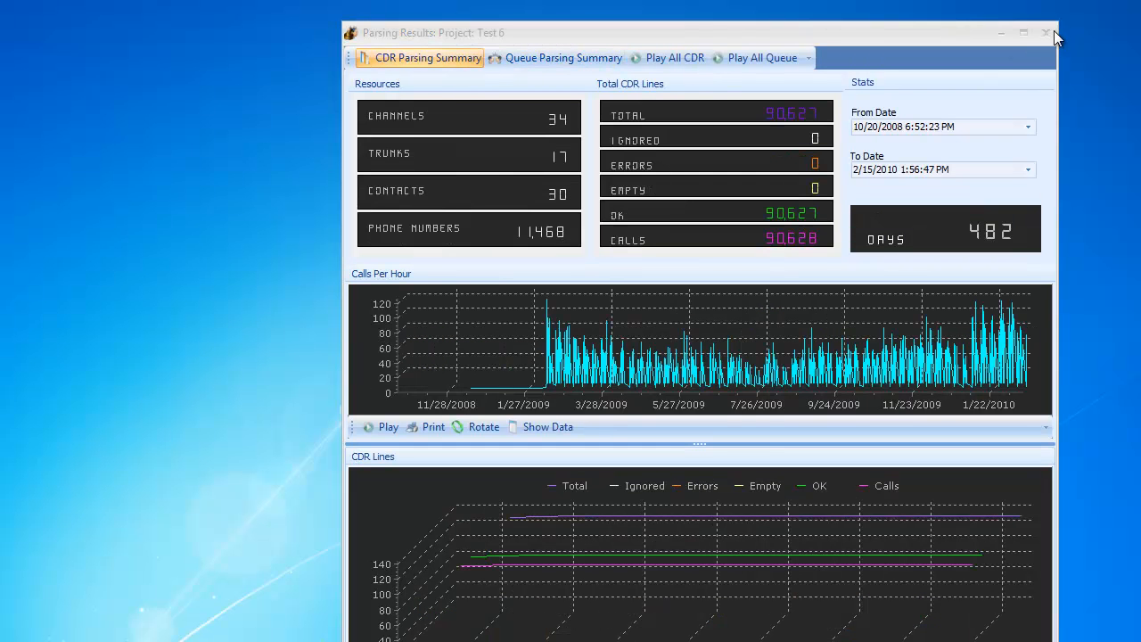